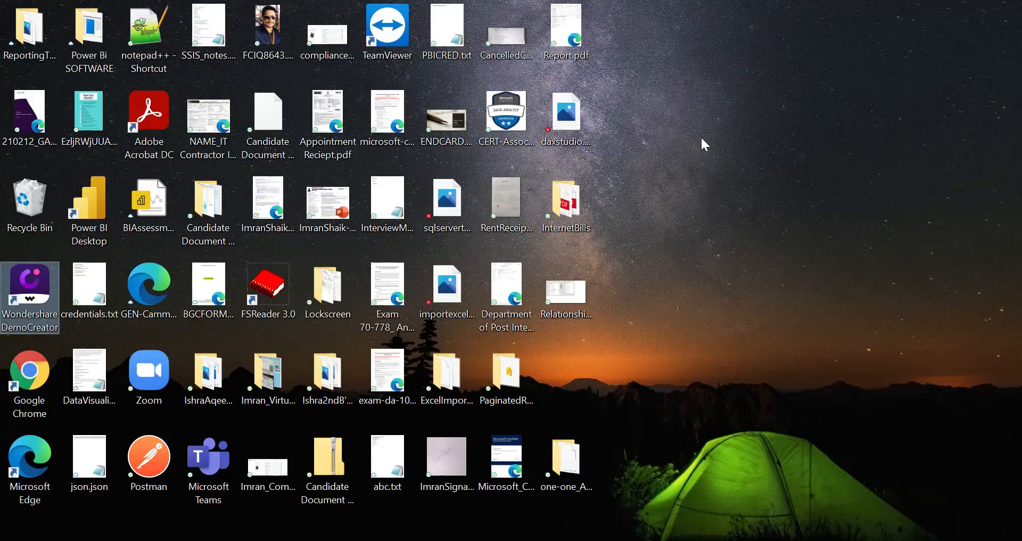
Launch Power BI Desktop from its desktop shortcut.
double_click(88, 205)
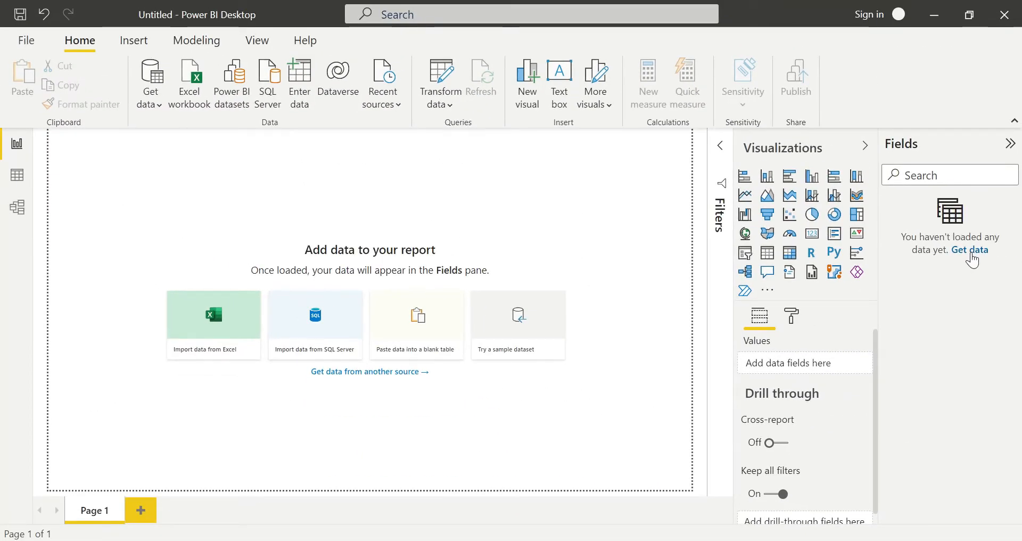
mouse_move(241, 87)
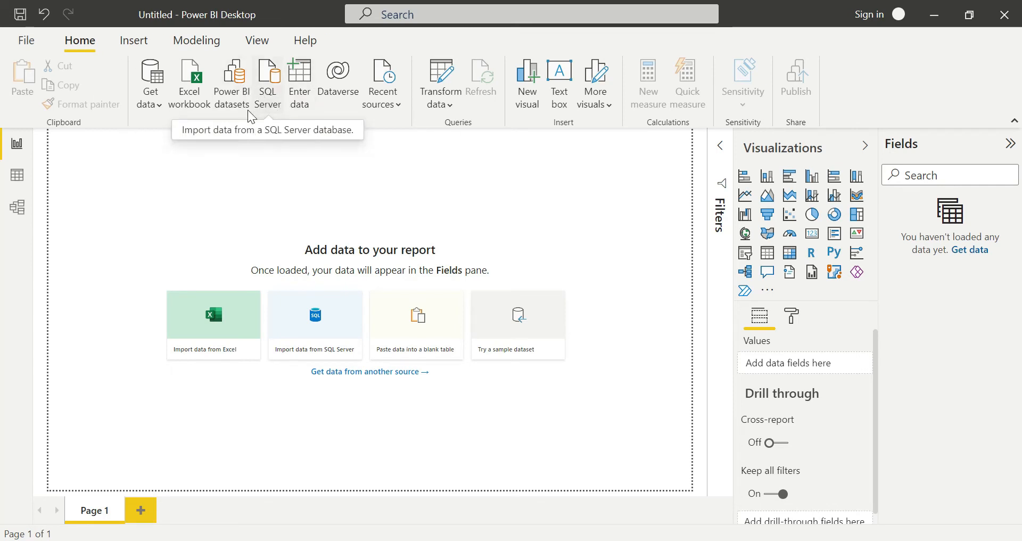
mouse_move(411, 212)
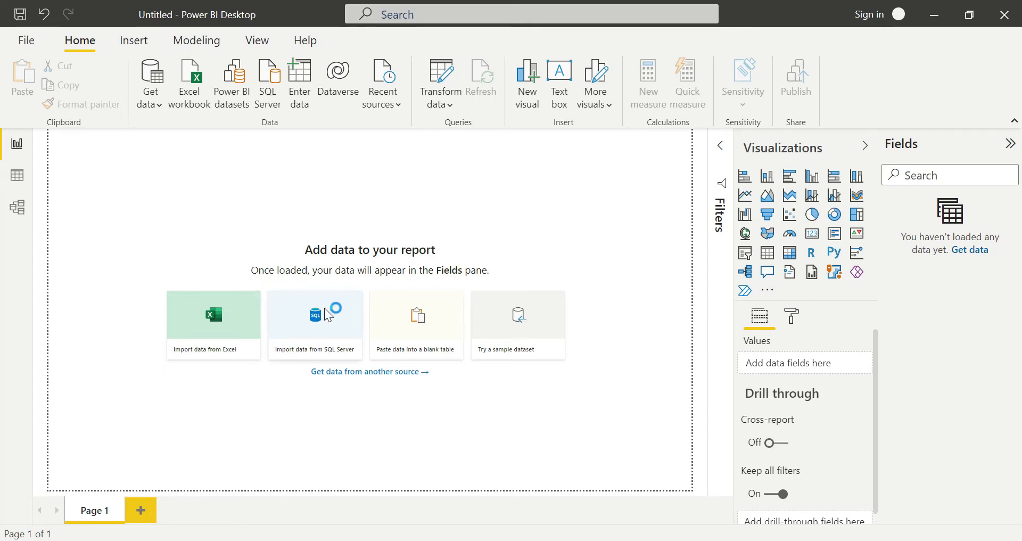
Choose 'Import data from SQL Server' on the blank report canvas.
left_click(314, 315)
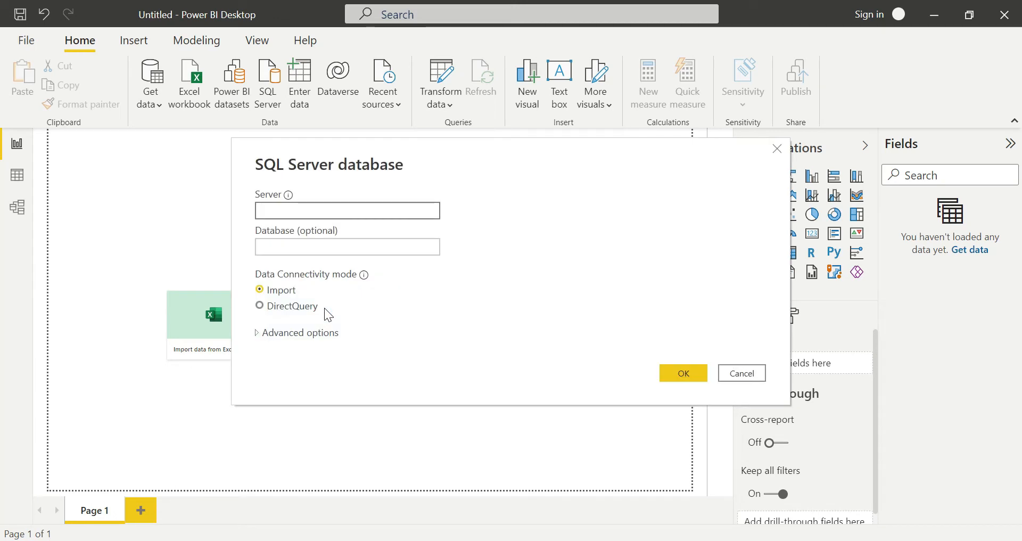
Connect to the local server '.' in Import mode to open the Navigator.
left_click(346, 210)
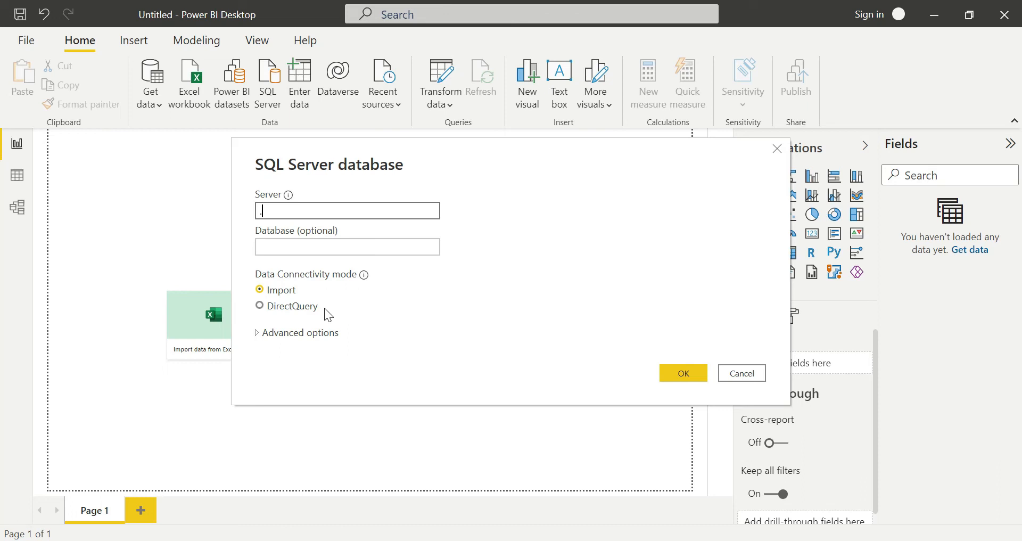
type(".")
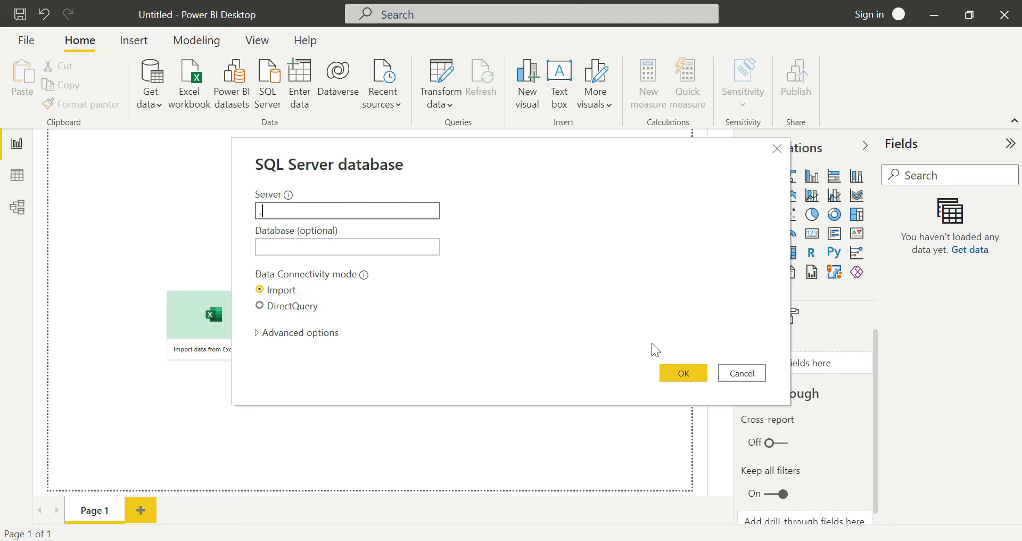
left_click(739, 372)
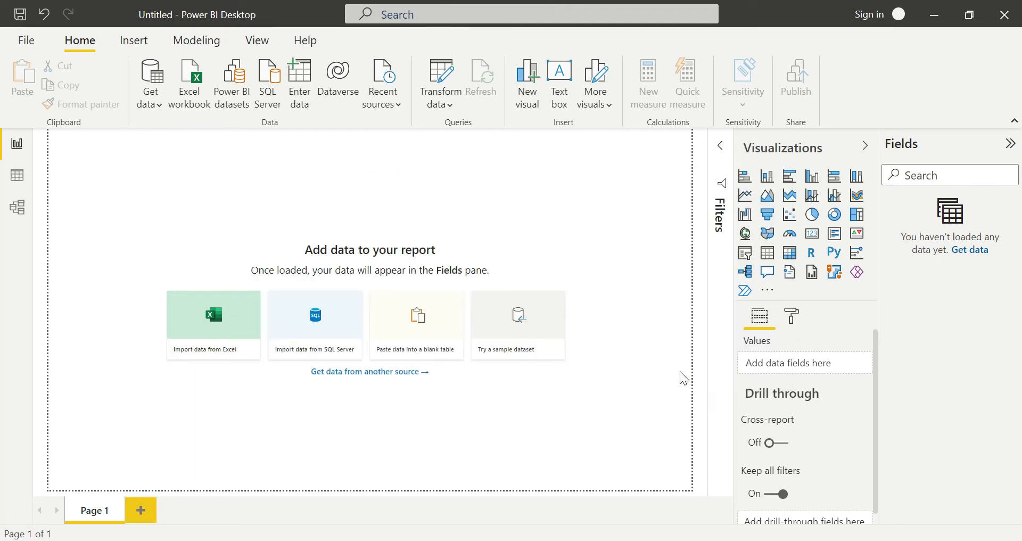
left_click(314, 323)
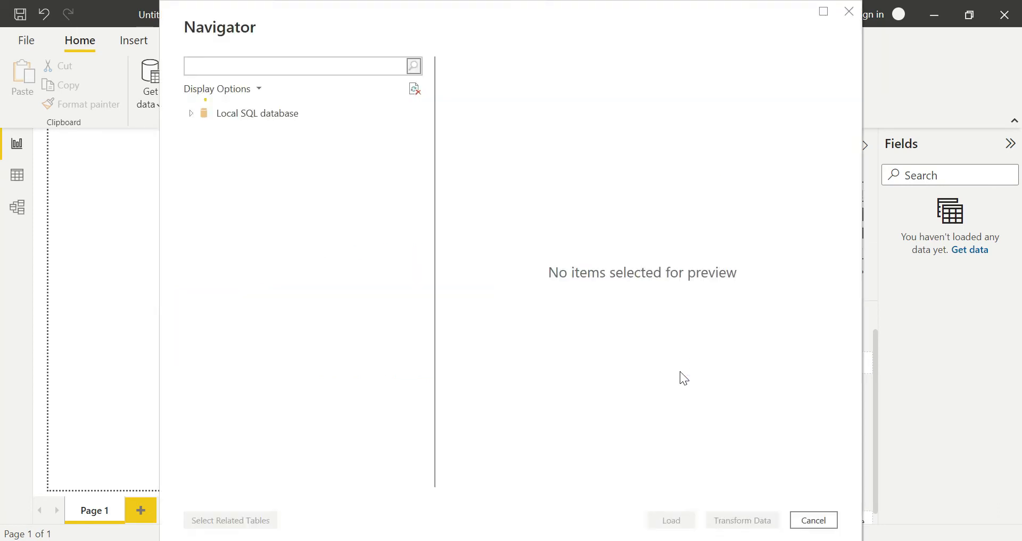
Expand the Local SQL databases and show the Employee database's tables.
left_click(191, 113)
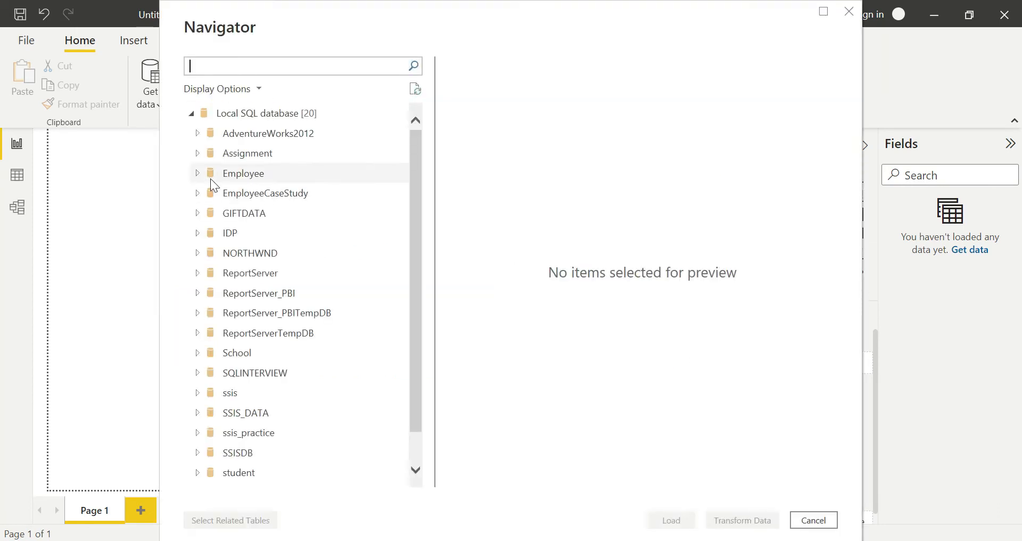
left_click(198, 112)
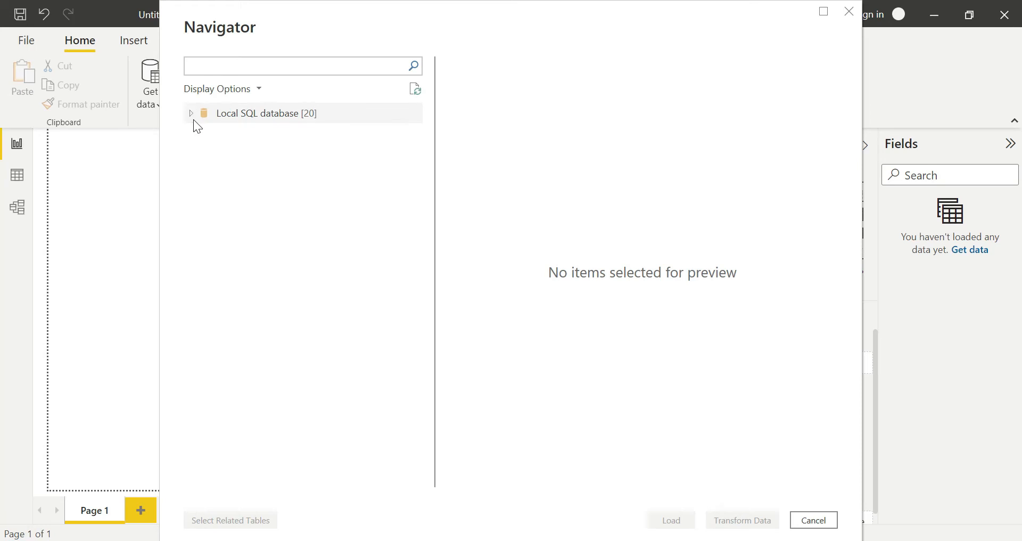
left_click(191, 113)
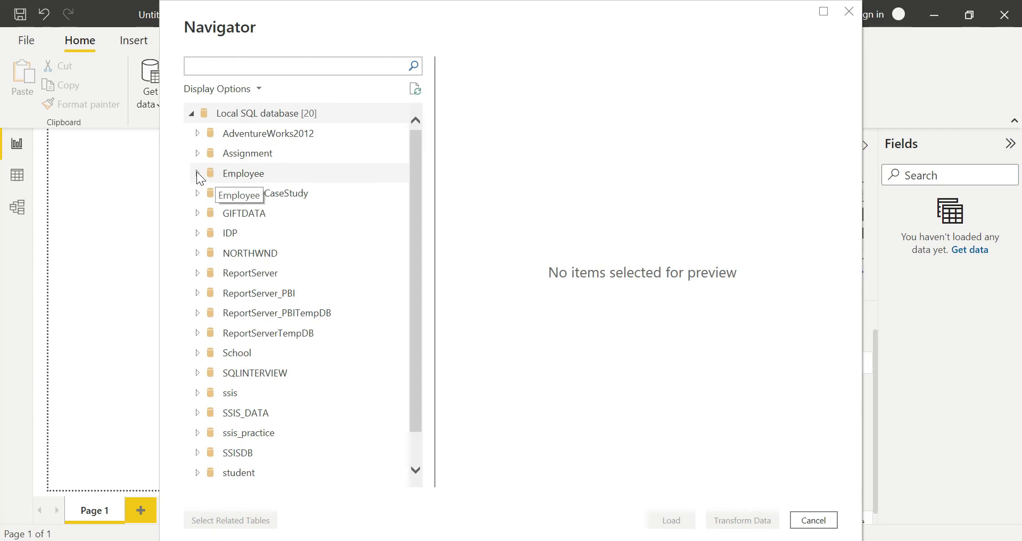
left_click(197, 172)
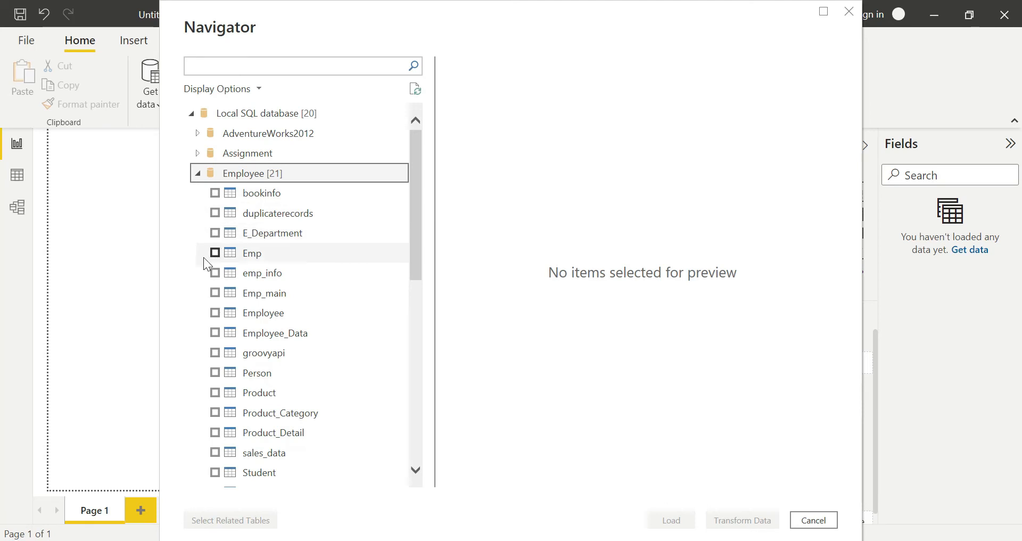
Select the Emp, emp_info and Person tables, previewing Person, and close the Navigator.
left_click(215, 253)
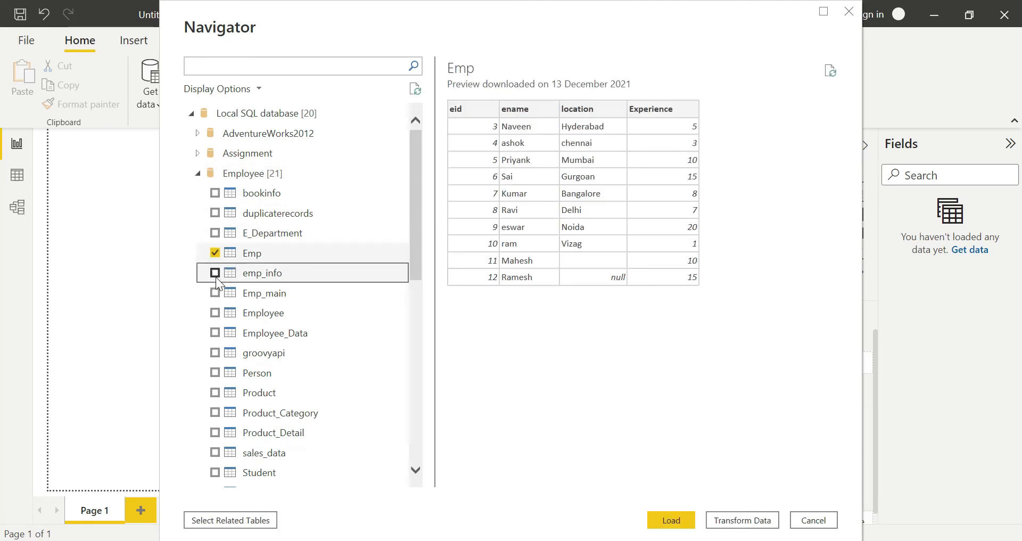
left_click(216, 273)
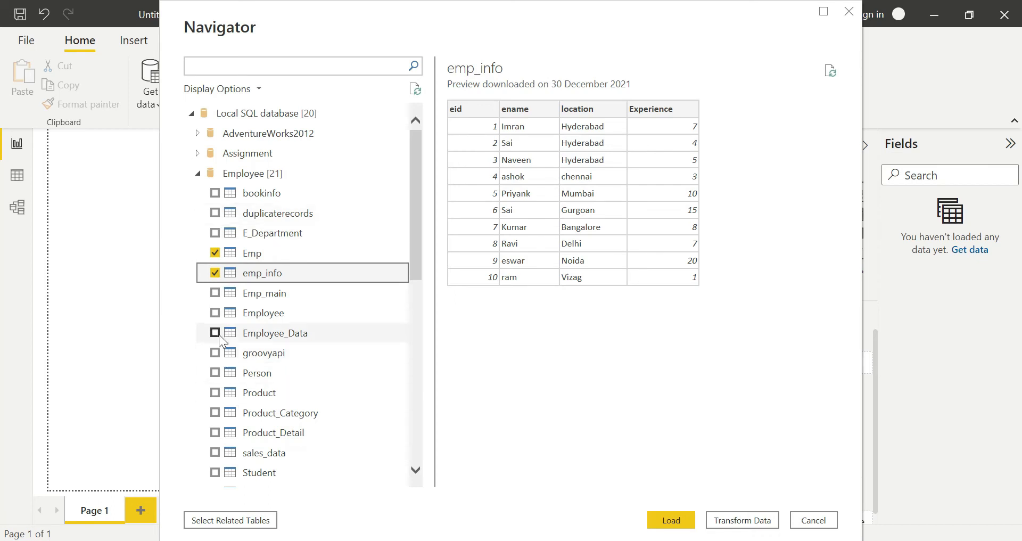
left_click(256, 372)
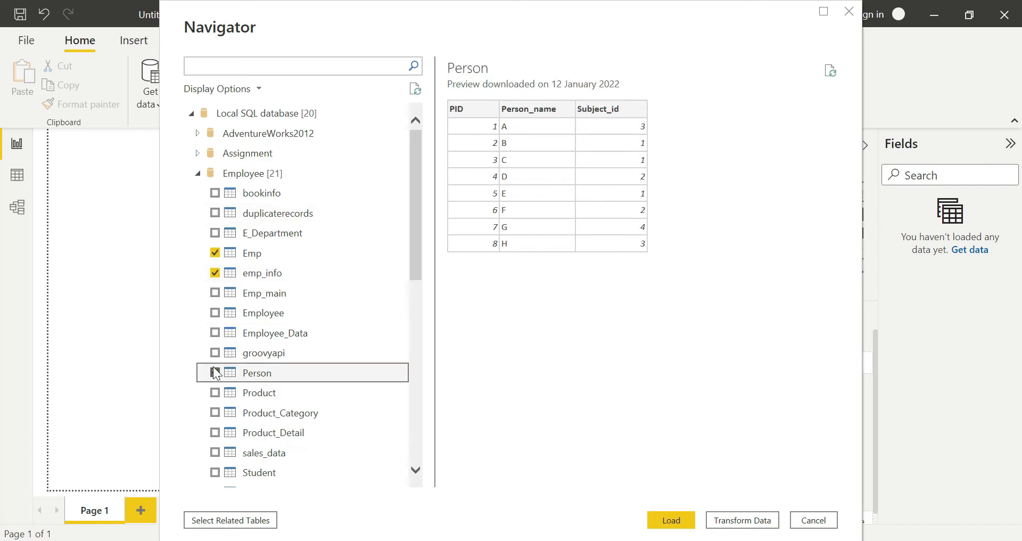
left_click(215, 372)
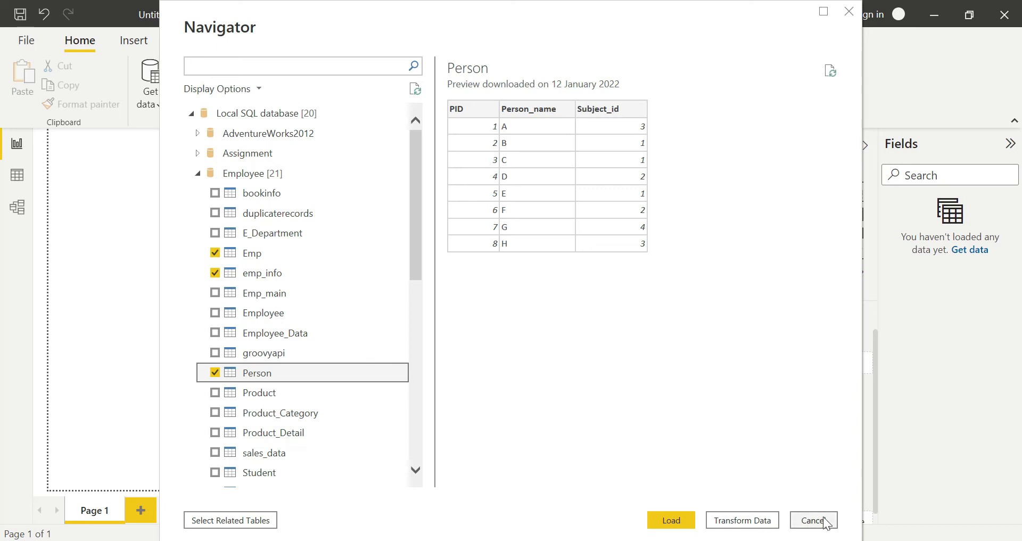
left_click(811, 520)
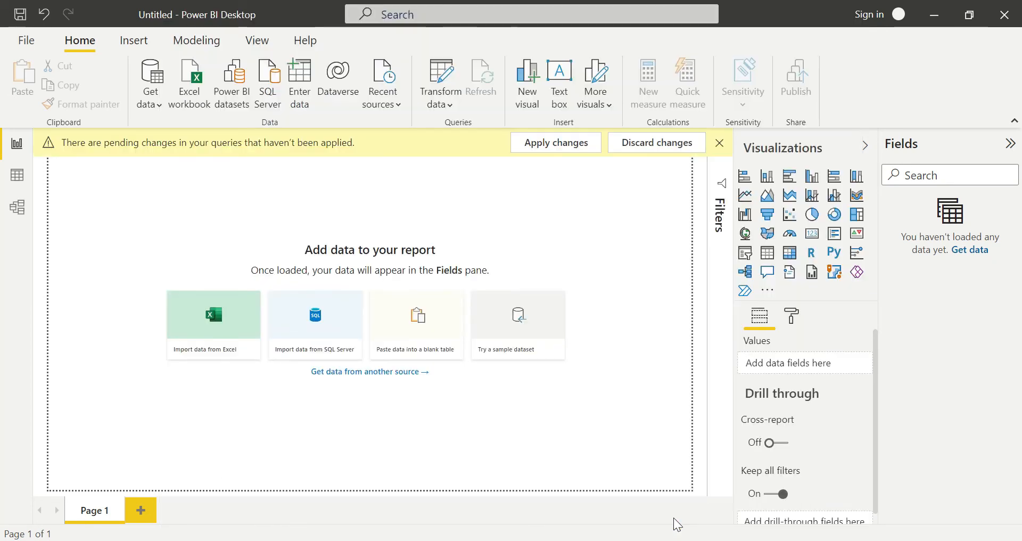
Apply pending changes to load Emp, emp_info and Person into the Fields pane.
left_click(555, 142)
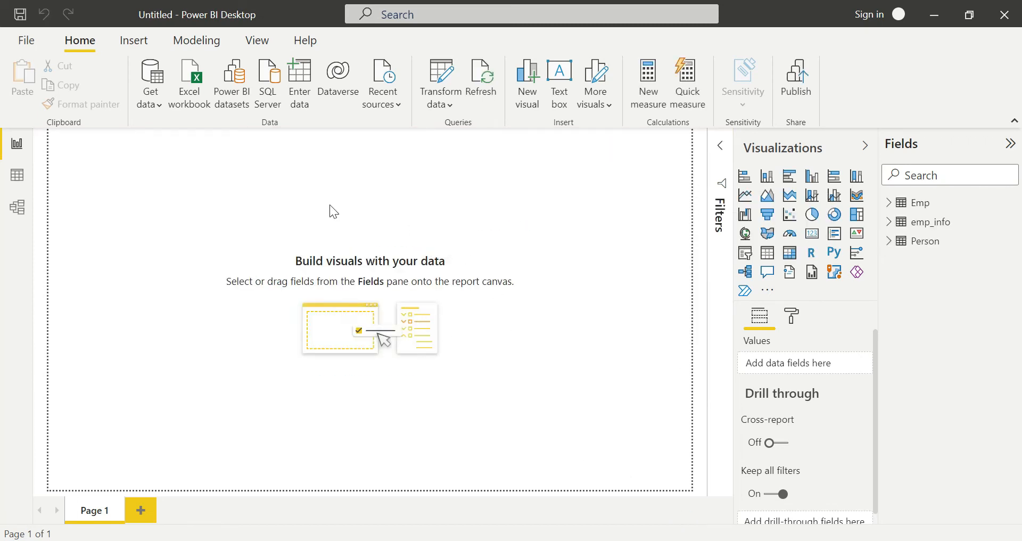
mouse_move(891, 163)
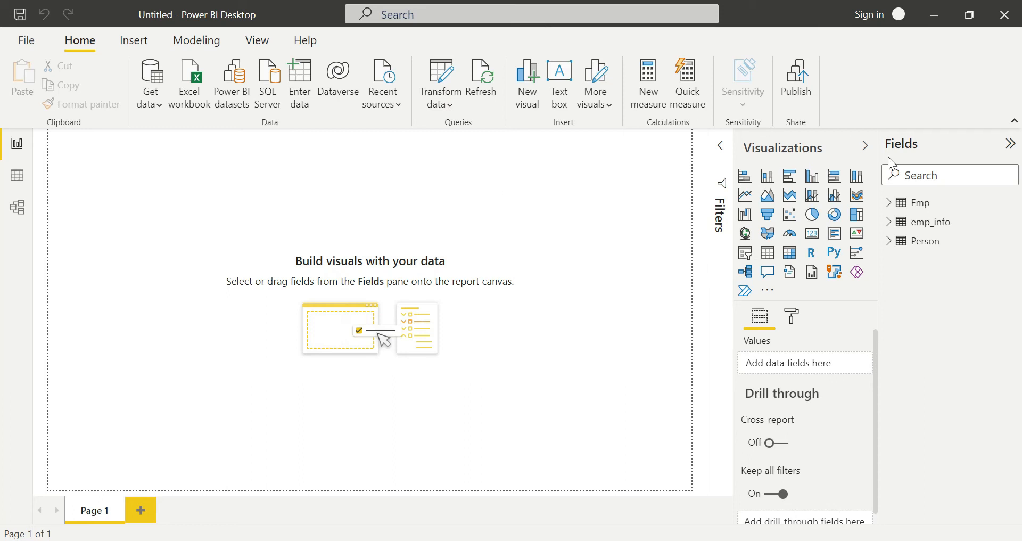
mouse_move(921, 203)
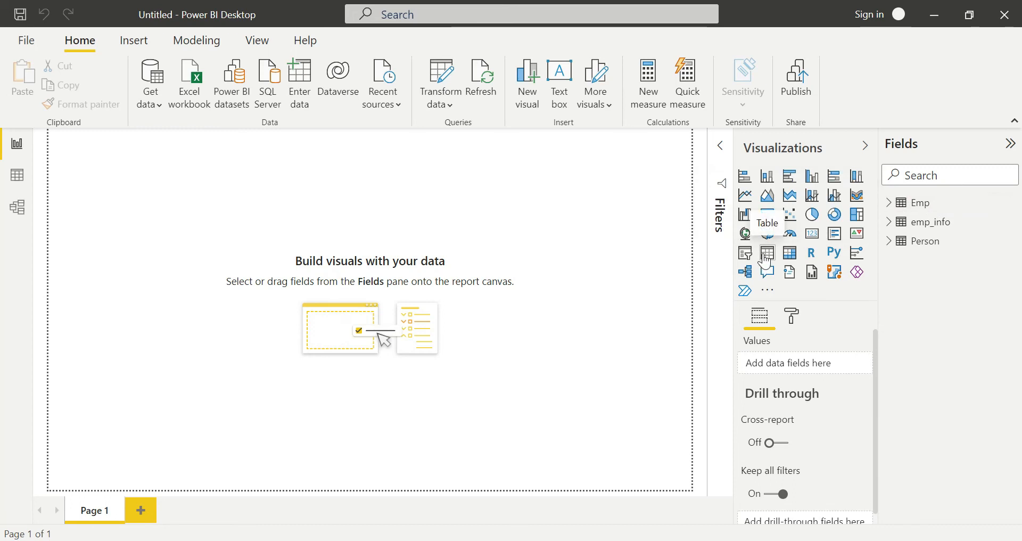
Add a table visual with Emp's eid, ename and location columns.
left_click(766, 253)
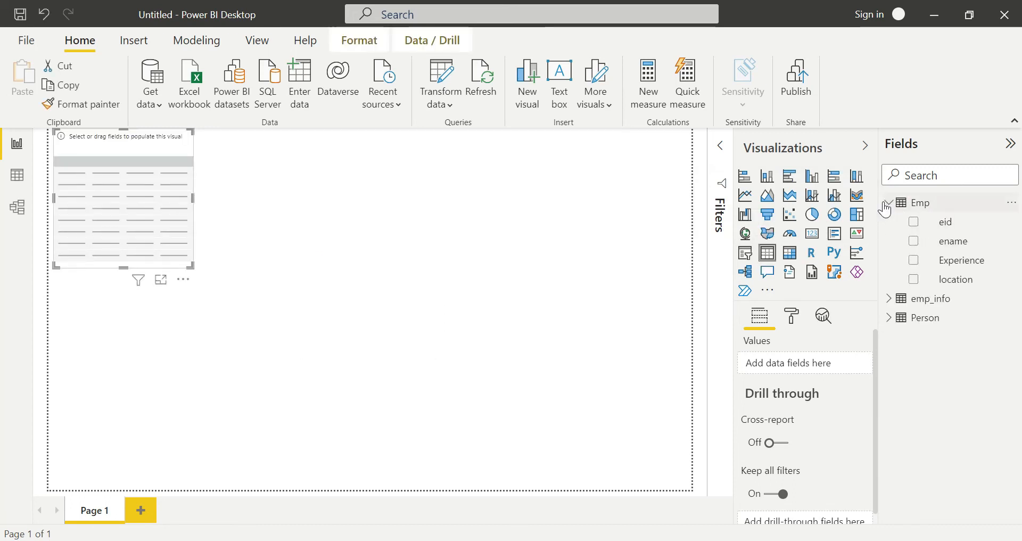
left_click(913, 221)
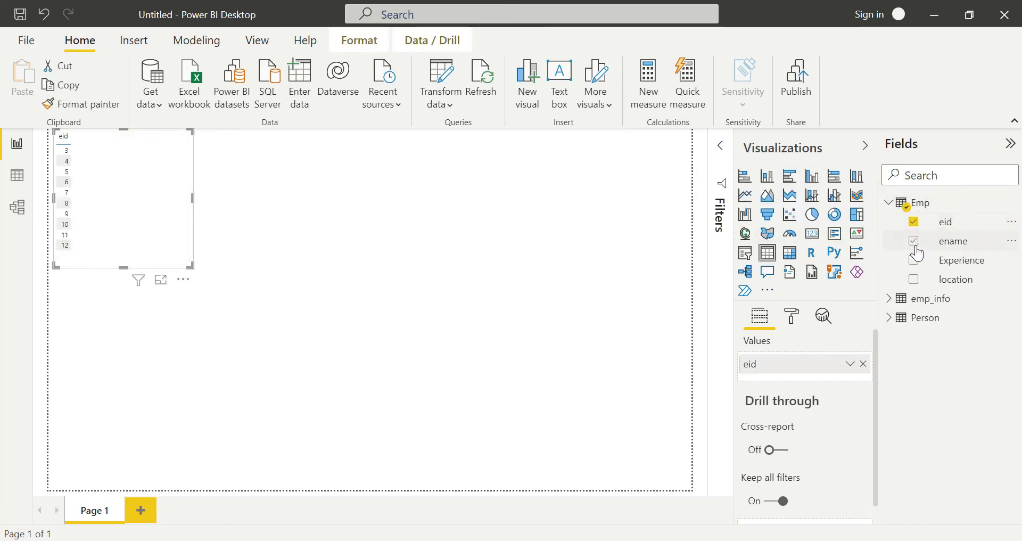
left_click(912, 240)
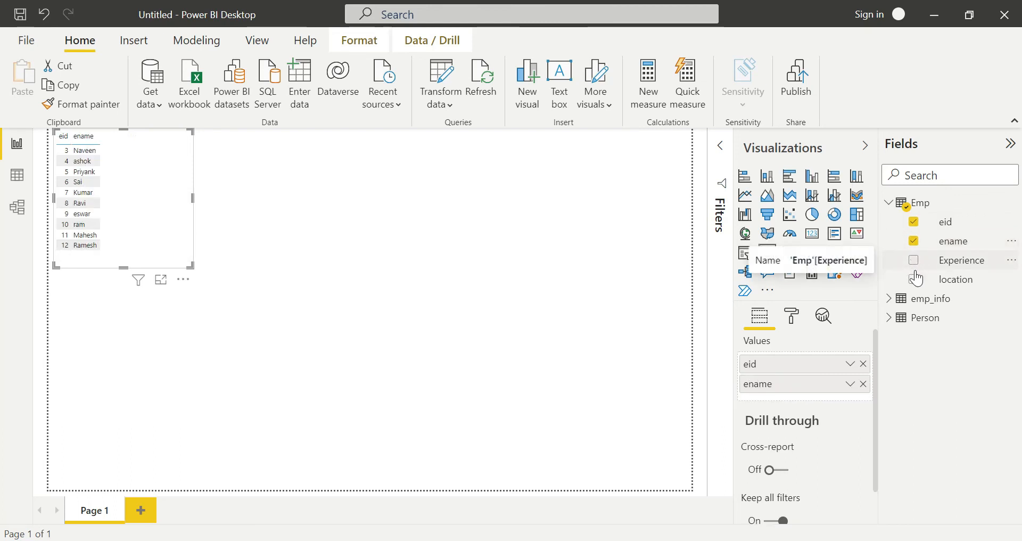
left_click(913, 279)
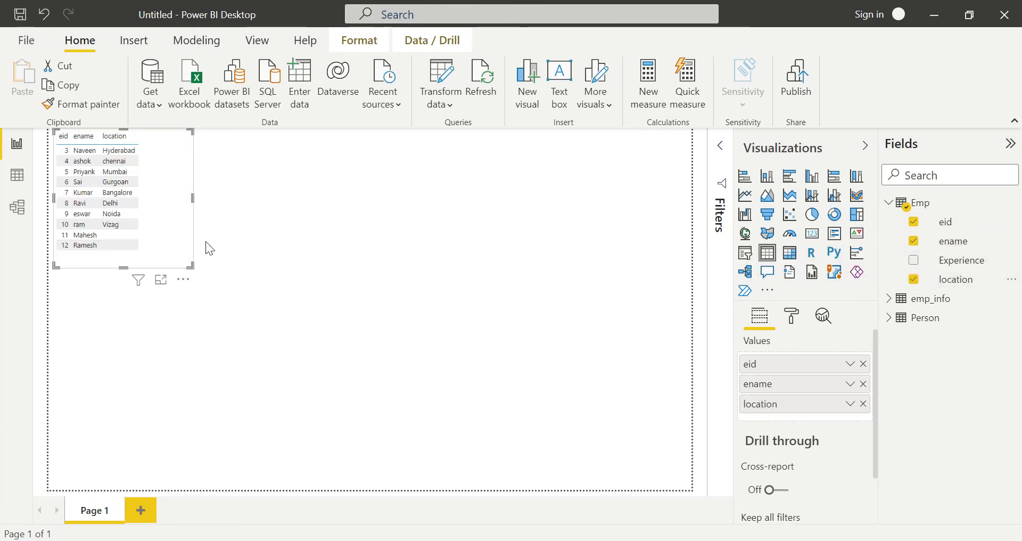
mouse_move(197, 271)
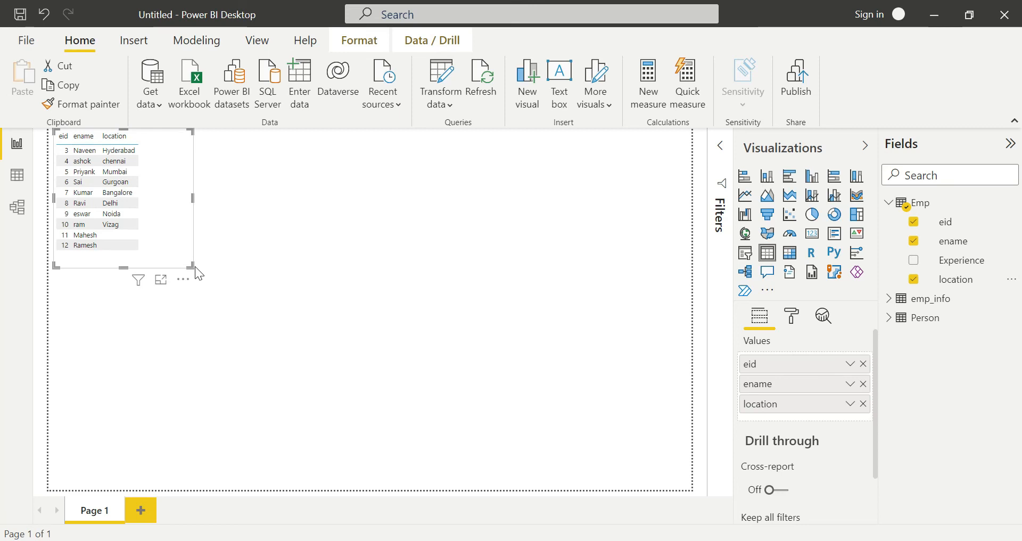
Move the table visual to the page centre and view Emp's data rows.
left_click(199, 272)
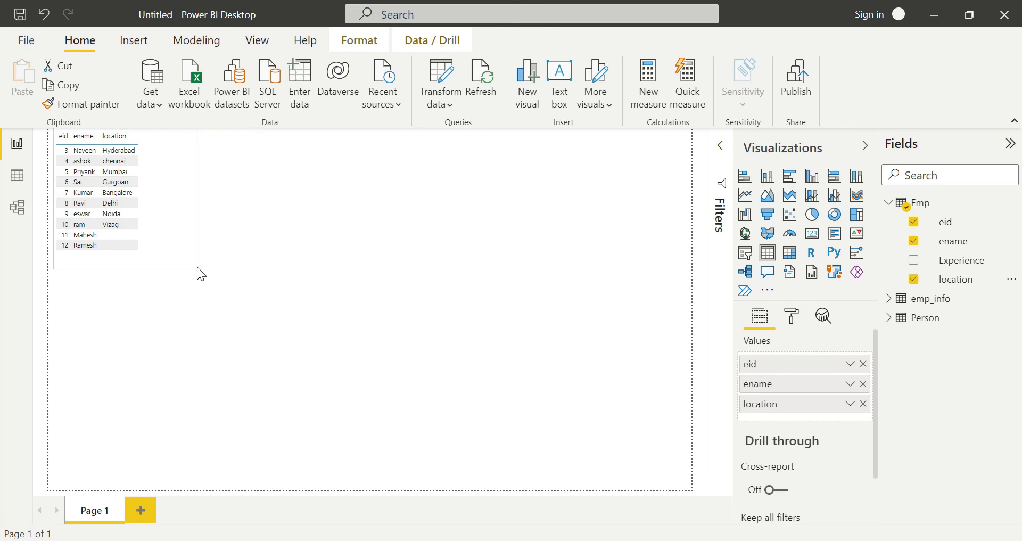
left_click_drag(124, 189, 329, 280)
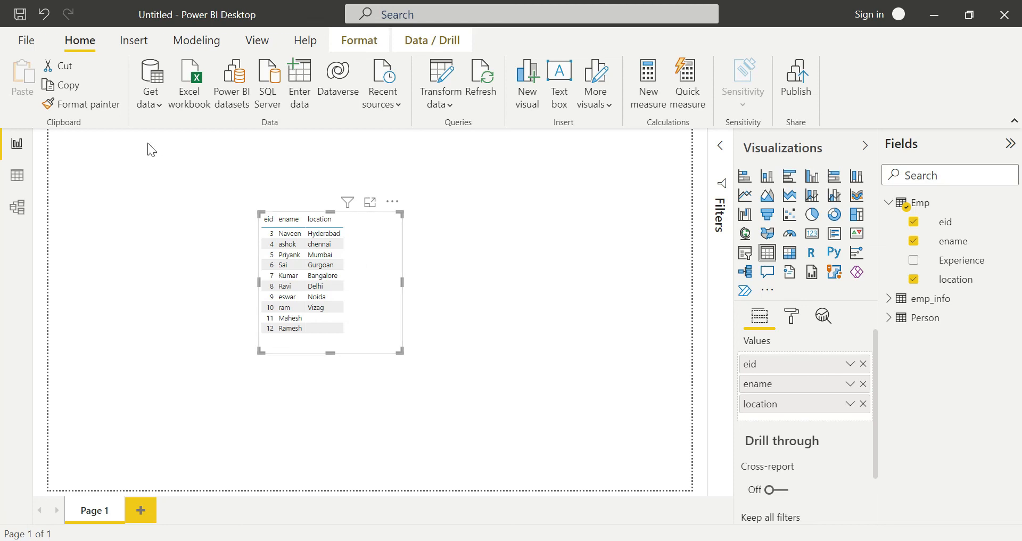
left_click(17, 175)
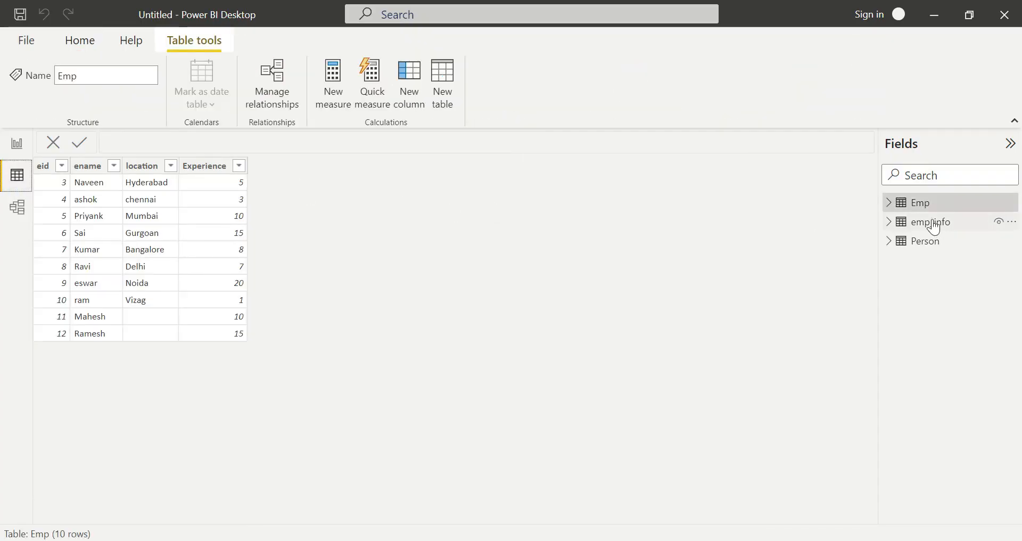
Review Person's rows and the model diagram, then return to Report view.
left_click(924, 240)
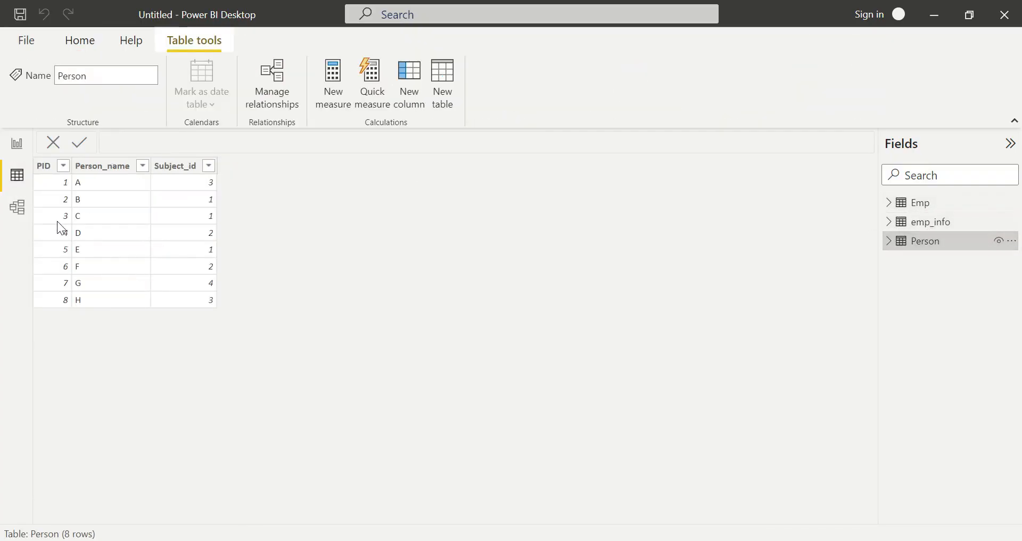
left_click(17, 207)
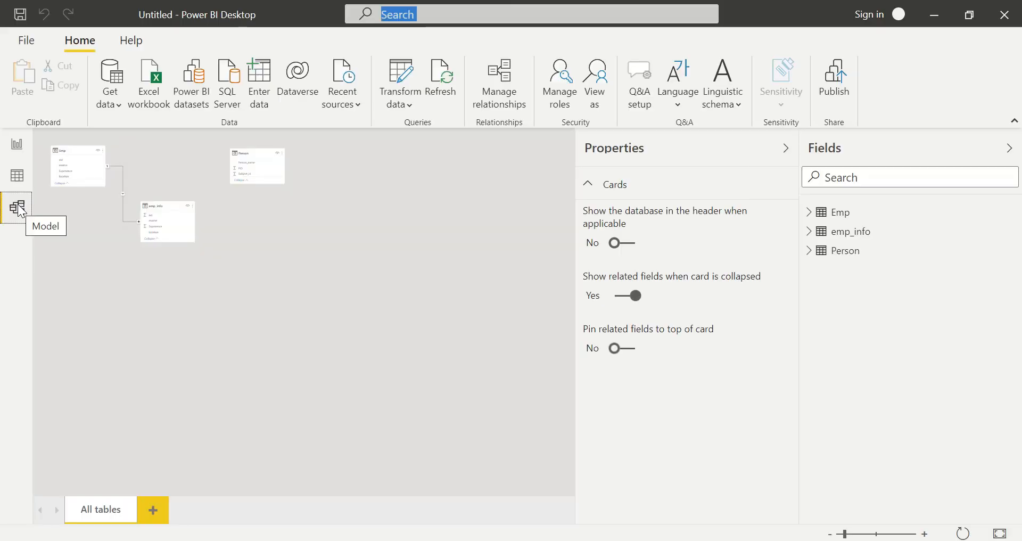
mouse_move(16, 143)
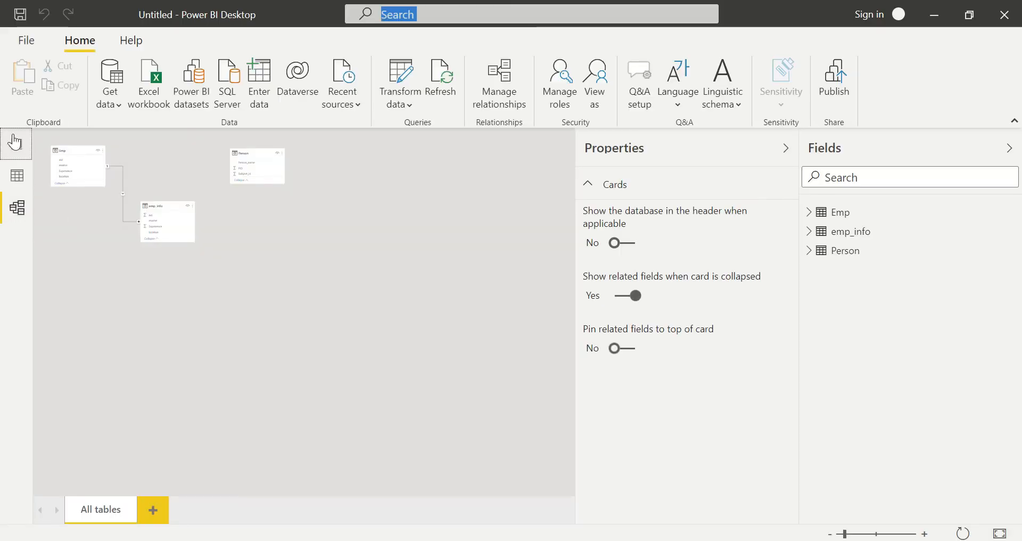
left_click(16, 144)
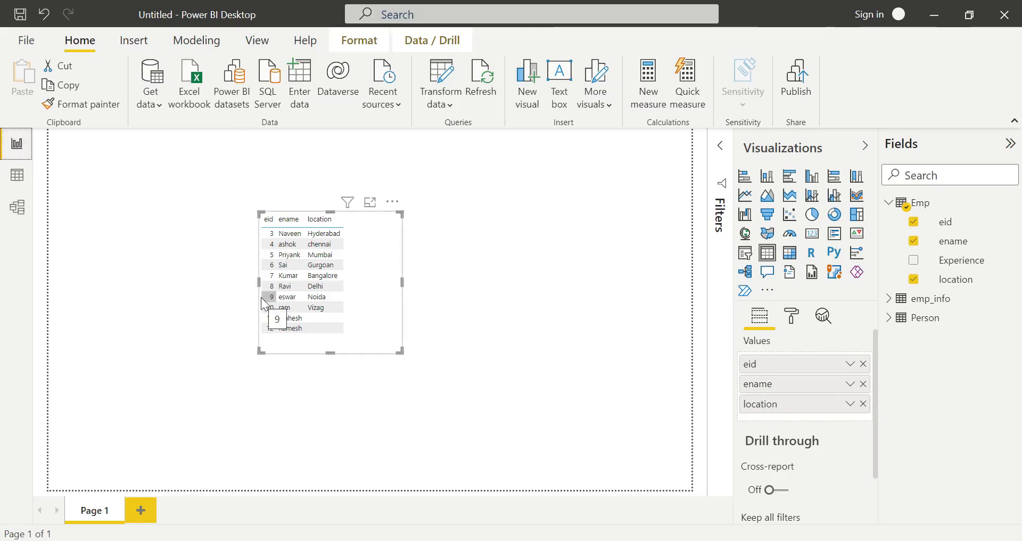